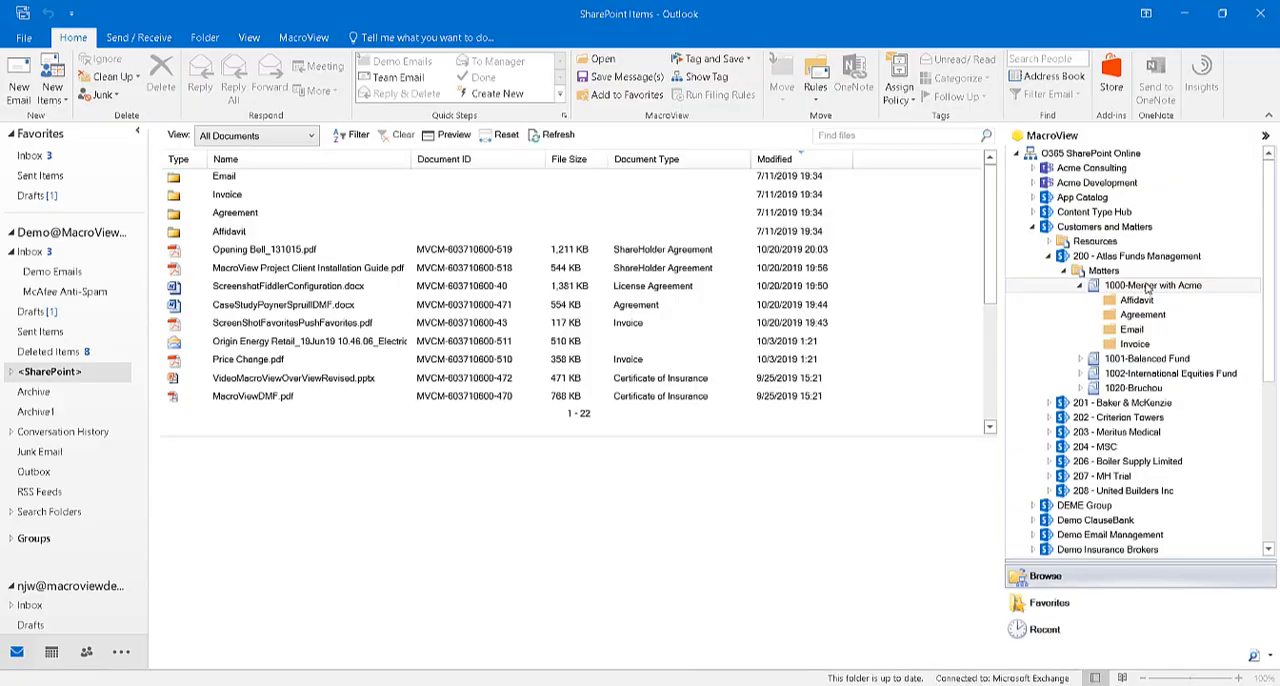
# - Search the document set's files for 'Information' to list the 24 matching items
pyautogui.click(1144, 314)
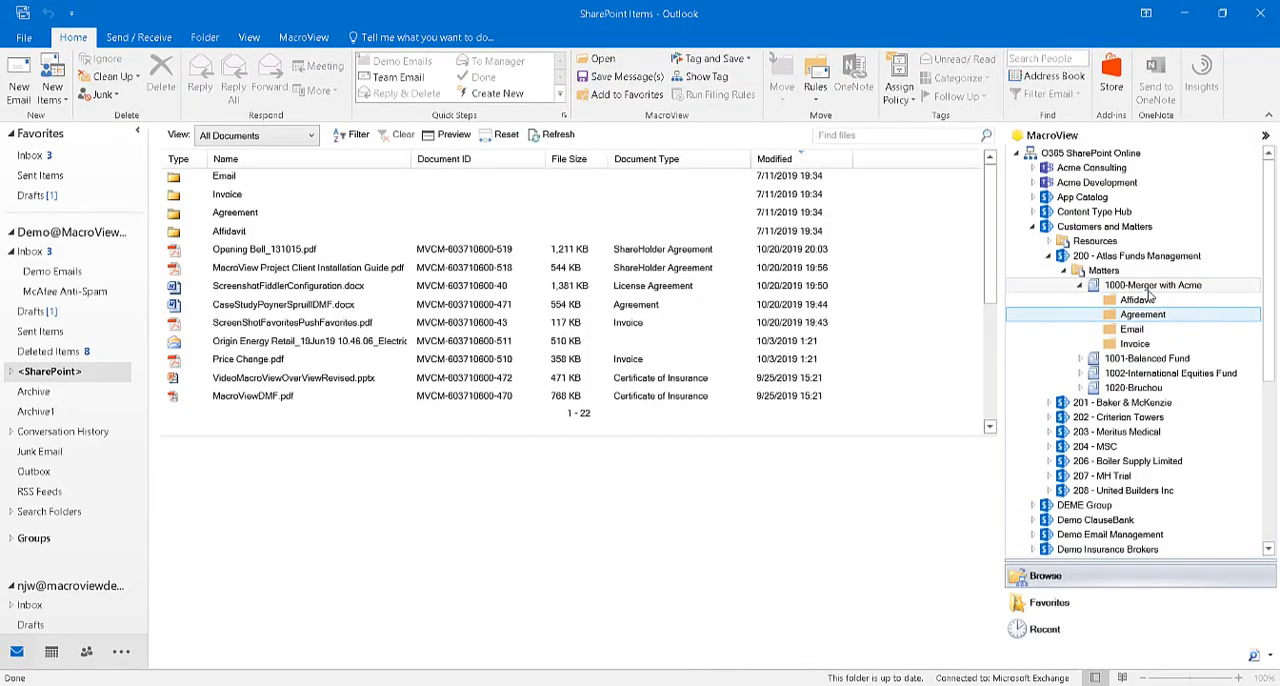
pyautogui.moveTo(1150, 292)
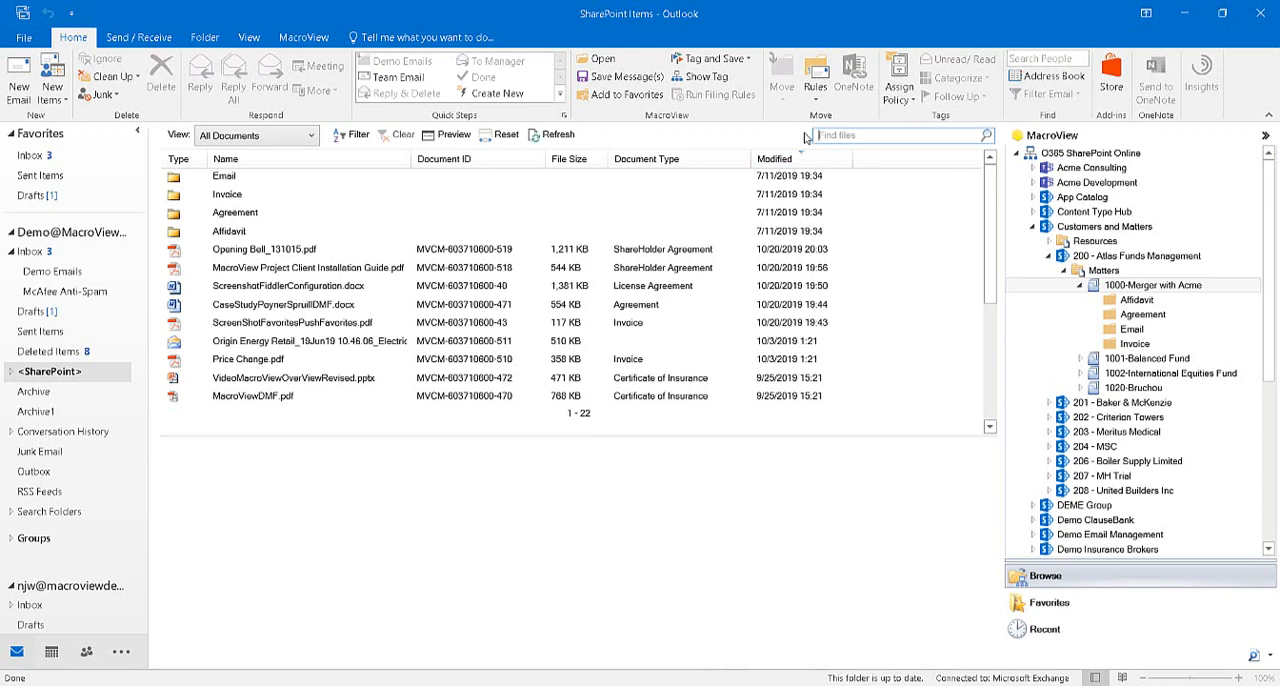
pyautogui.click(890, 136)
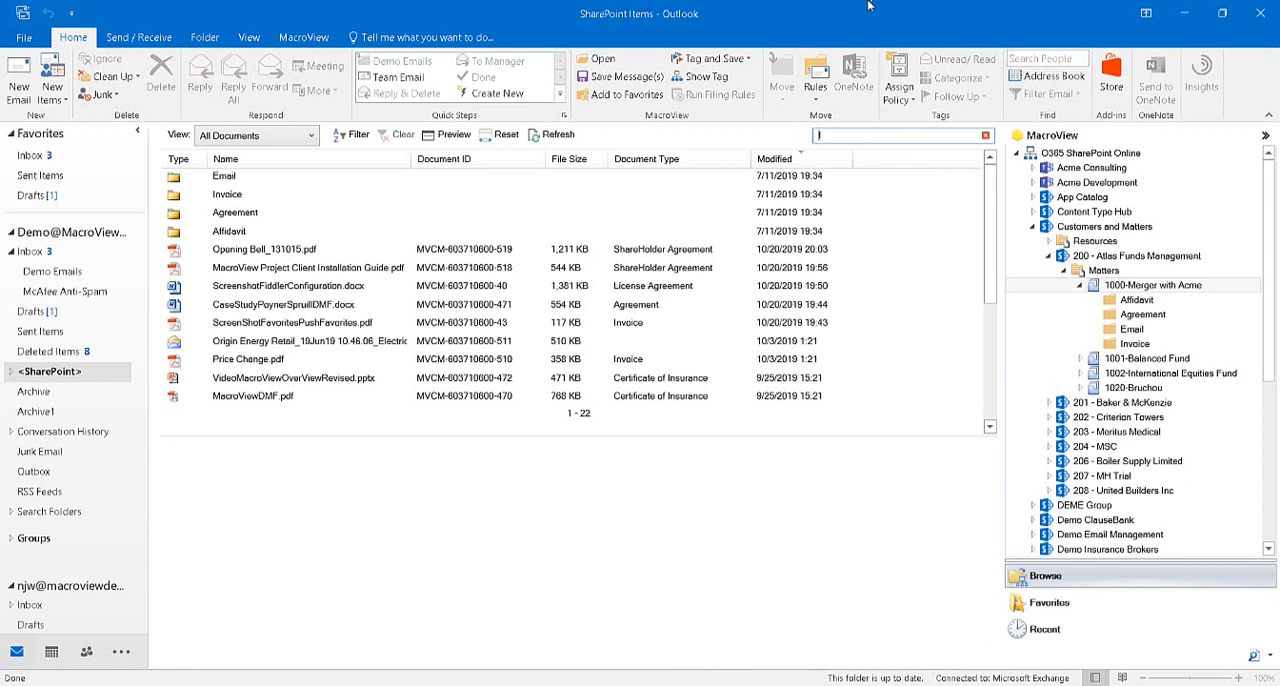
pyautogui.write('Information')
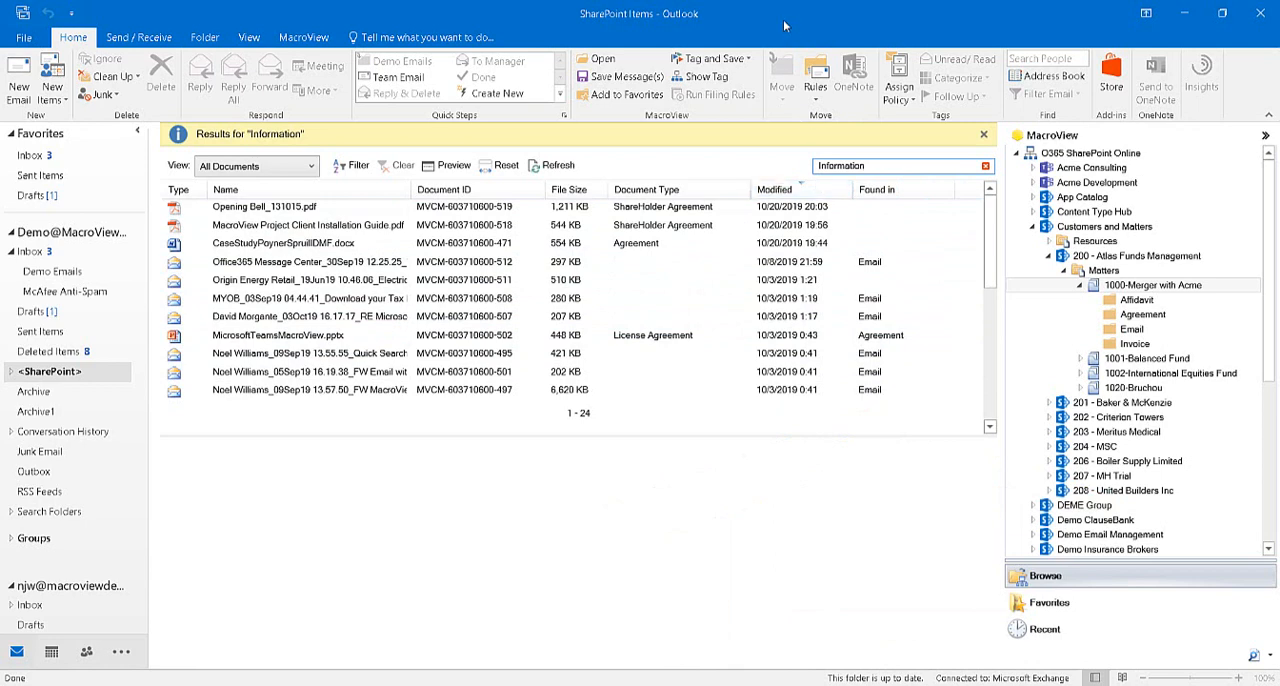
# - Filter the results by the Document Type column so seven files remain
pyautogui.click(300, 208)
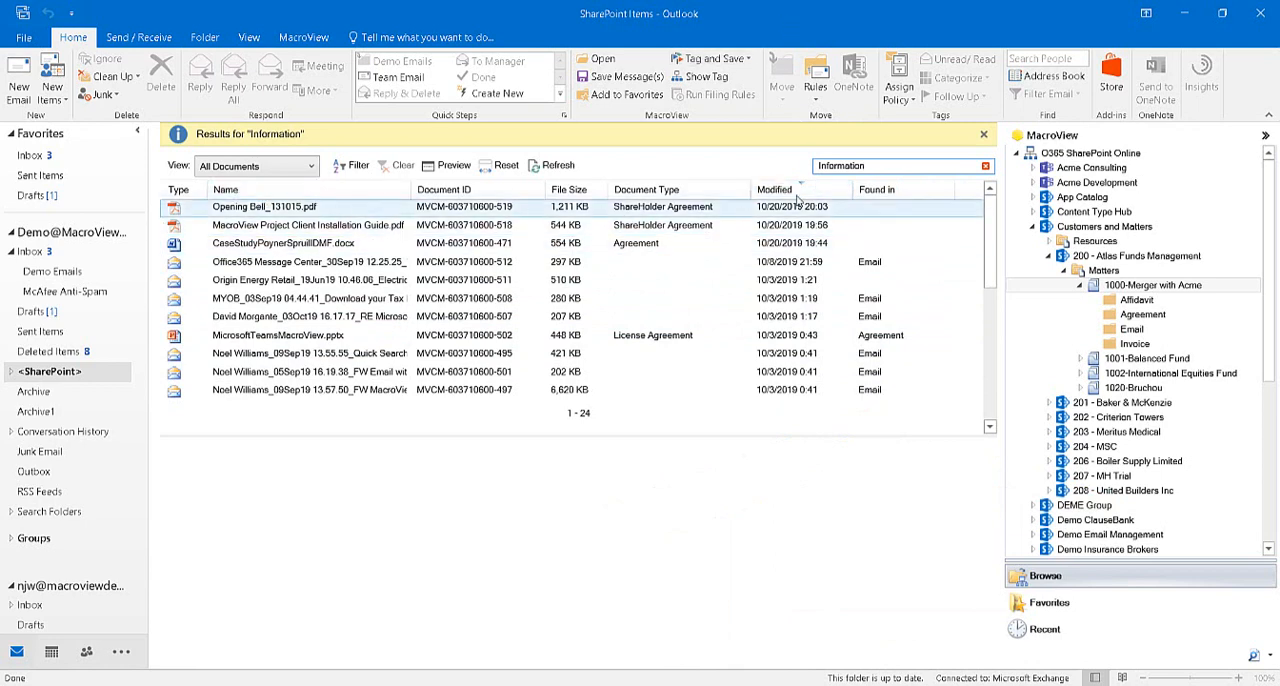
pyautogui.click(648, 188)
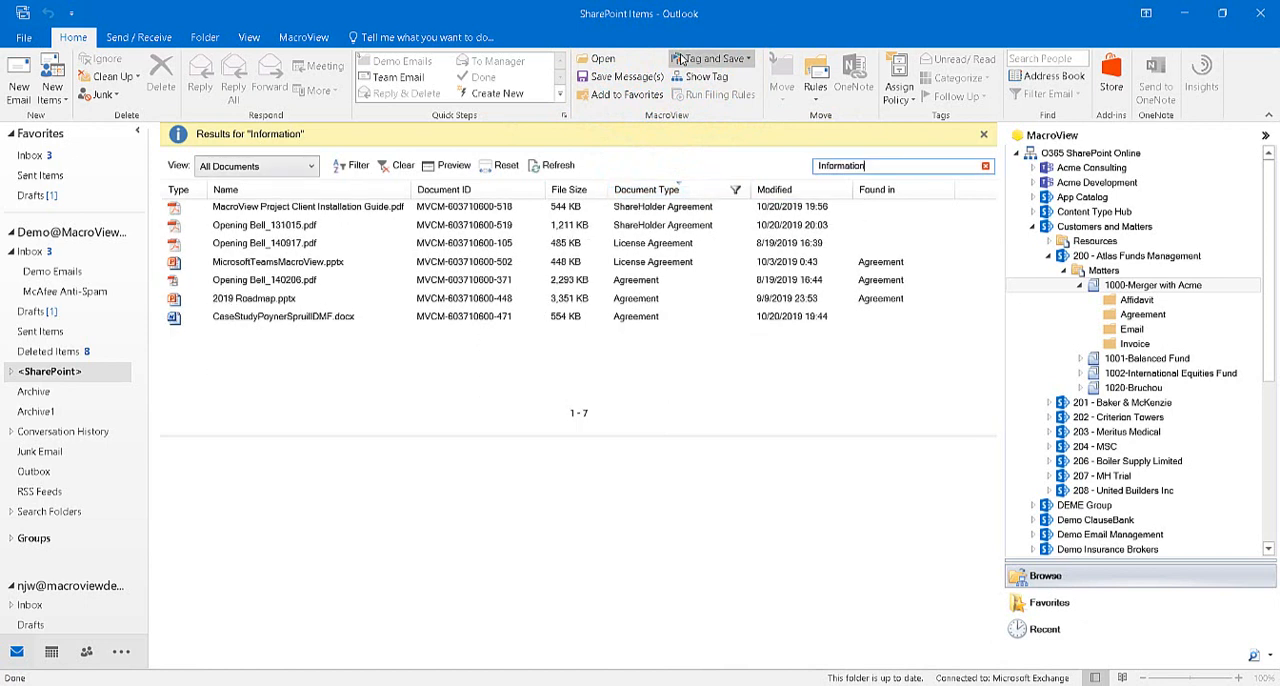
pyautogui.moveTo(884, 166)
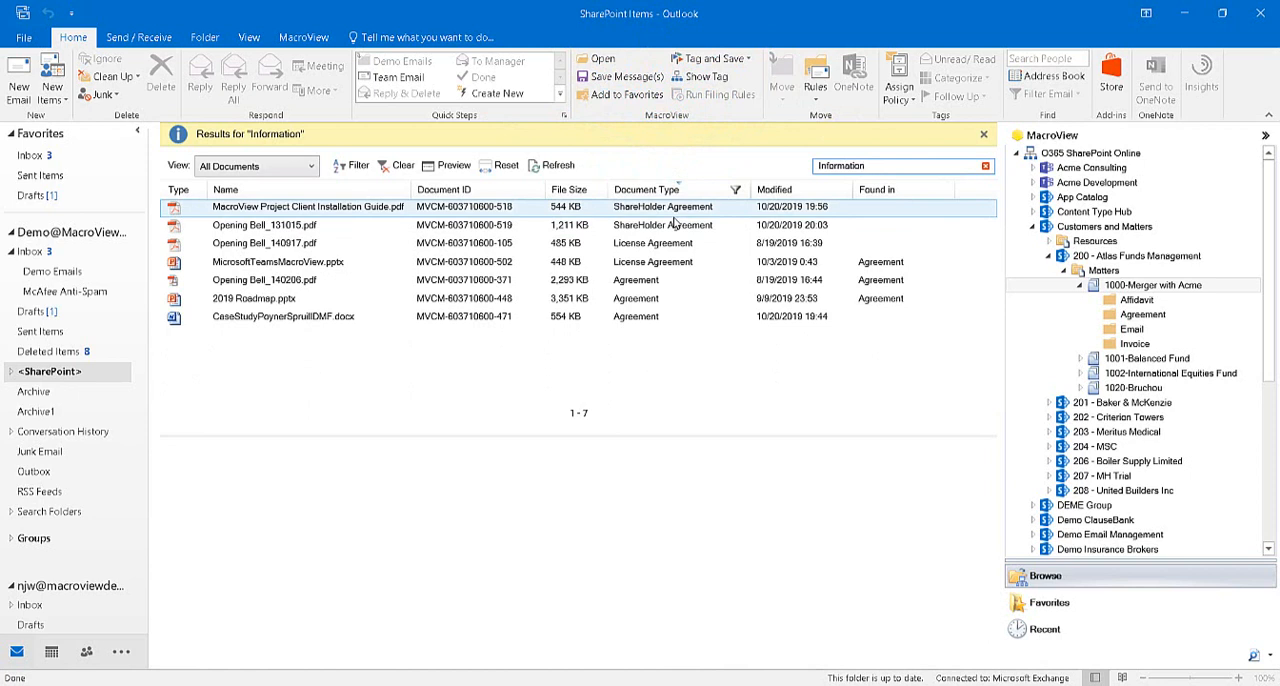
pyautogui.click(900, 164)
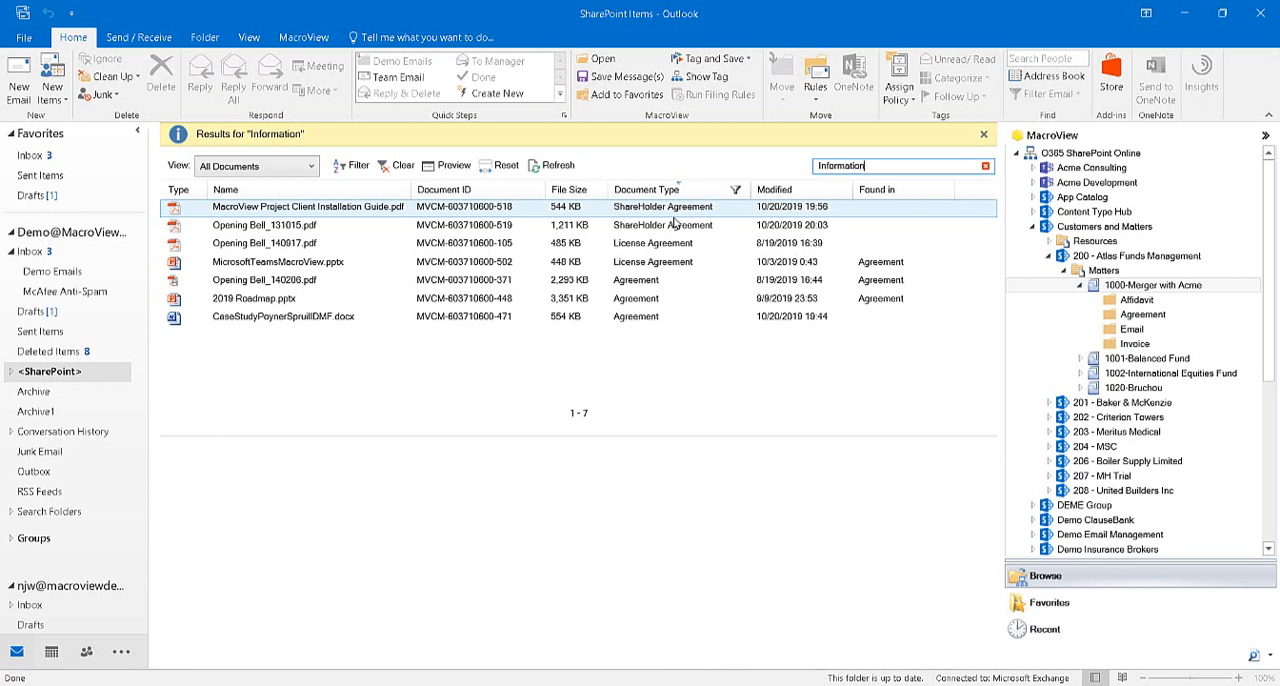
pyautogui.click(264, 244)
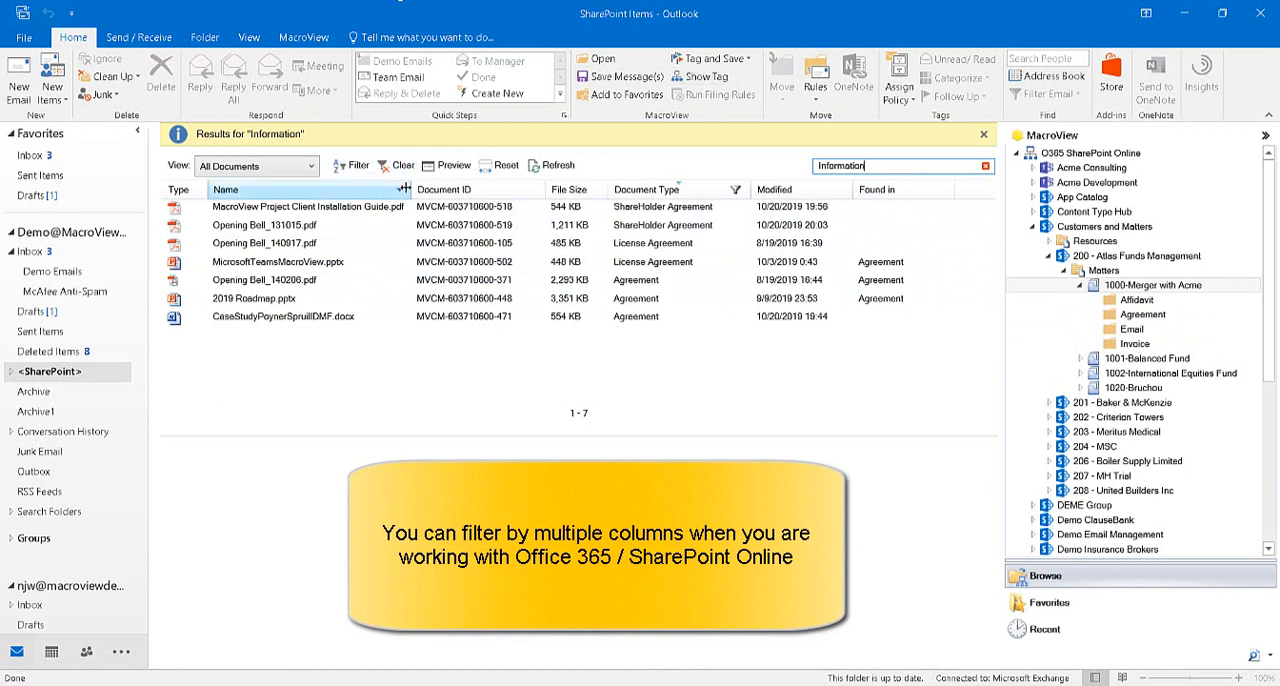
# - Filter the Name column by 'bell' so only the three Opening Bell PDFs remain
pyautogui.click(400, 188)
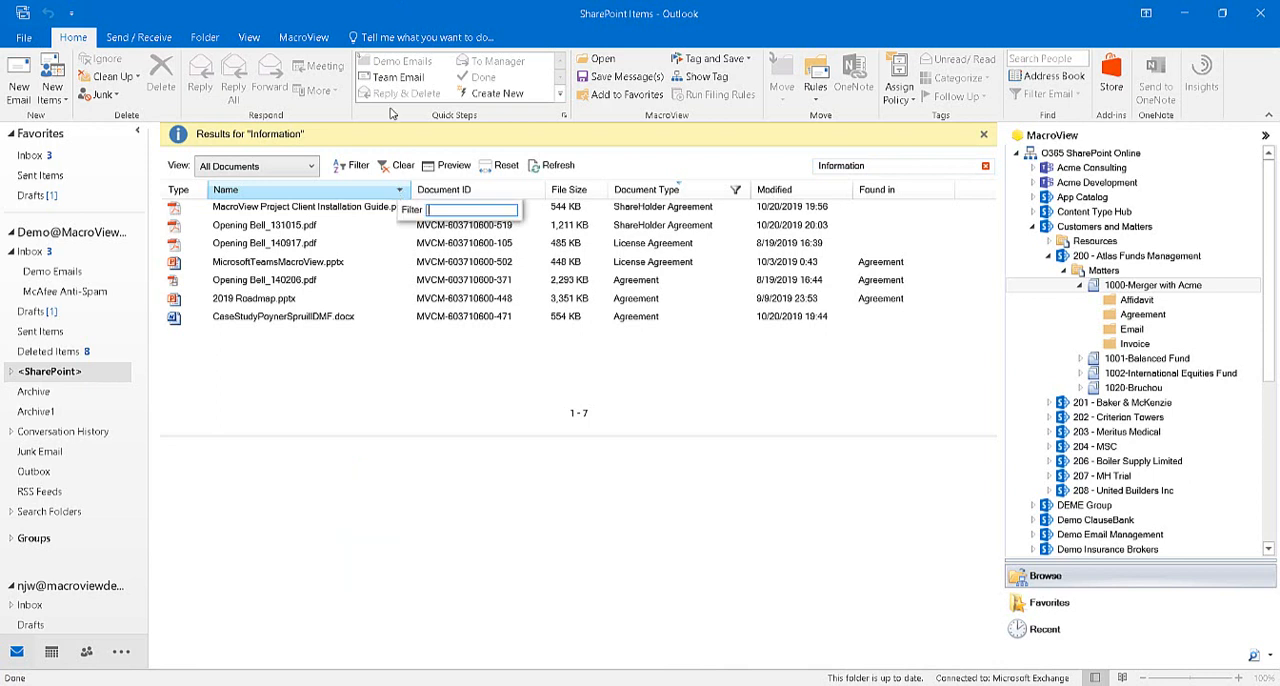
pyautogui.write('bell')
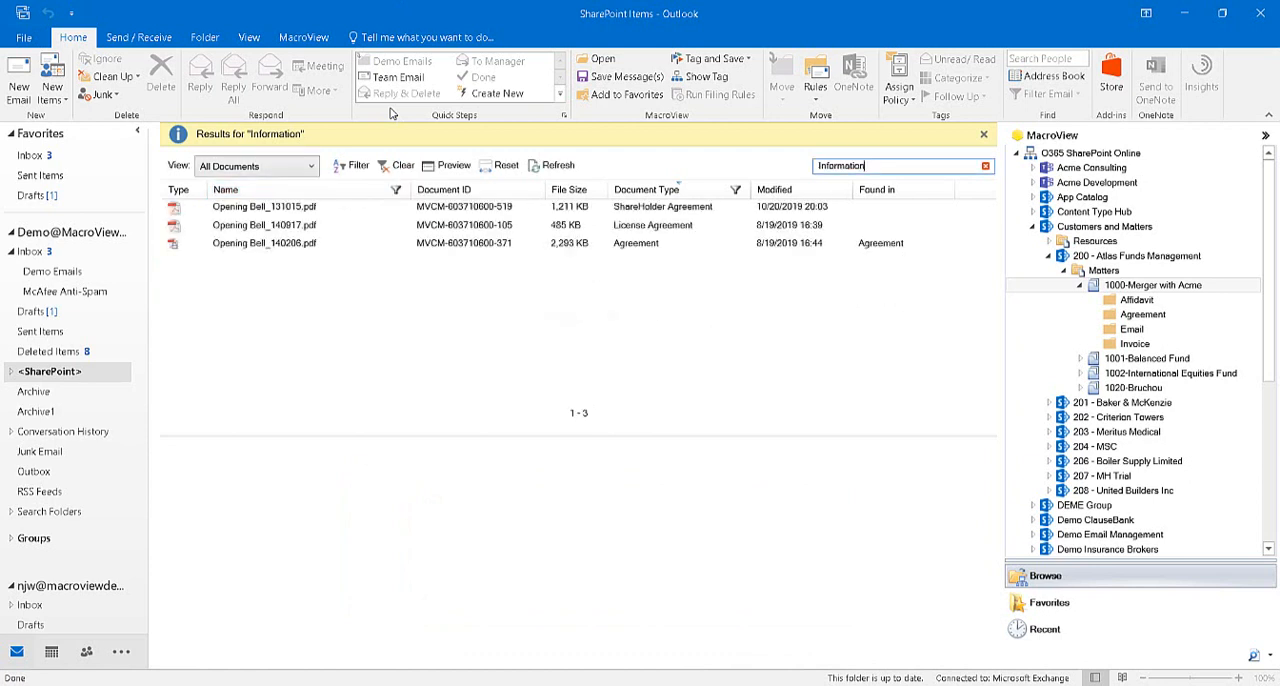
pyautogui.click(264, 206)
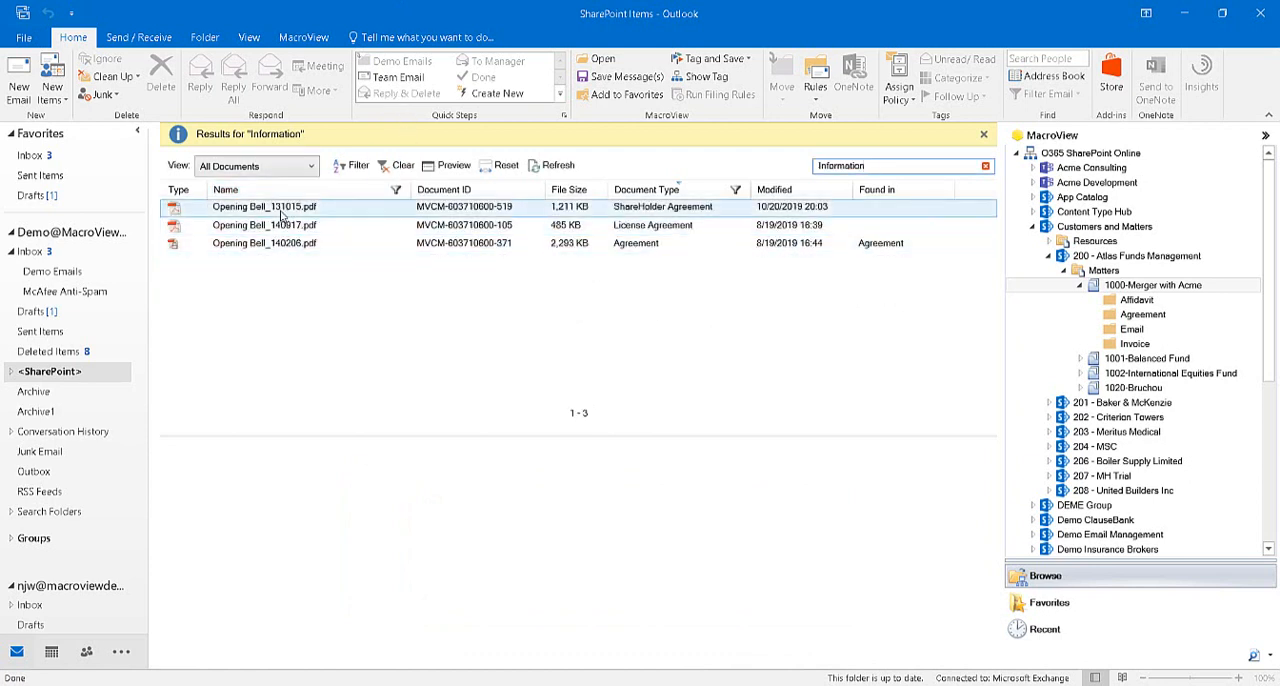
pyautogui.click(264, 244)
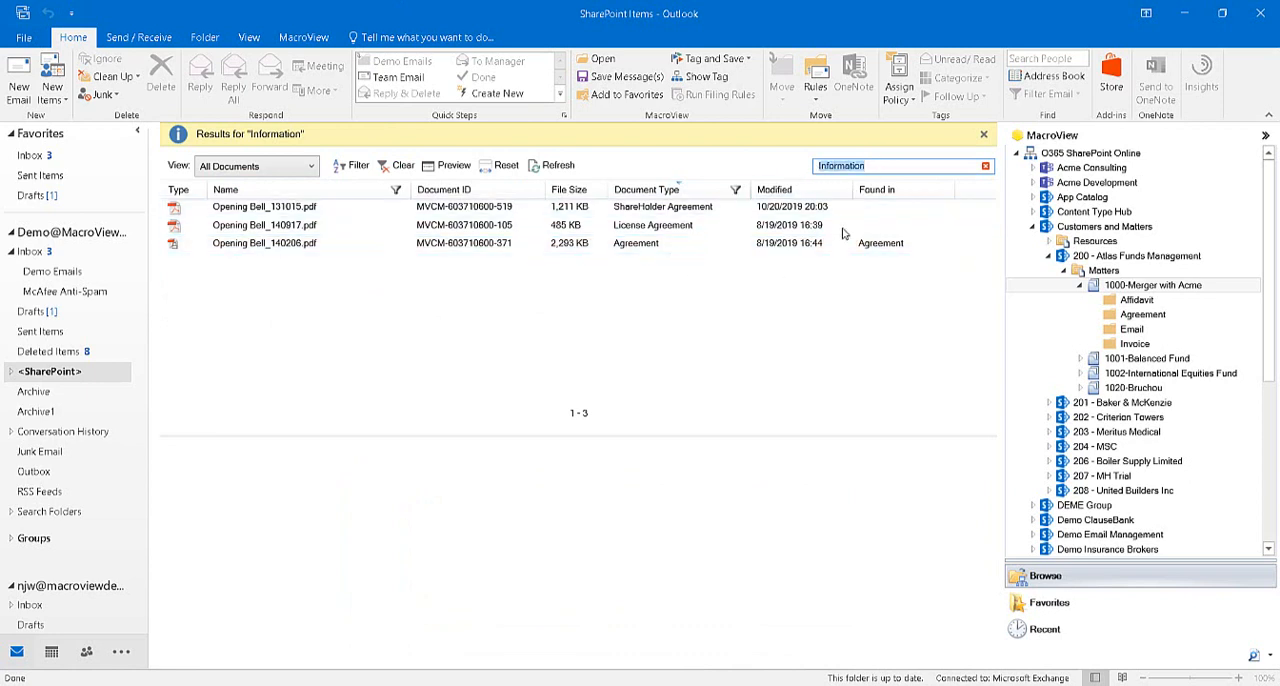
pyautogui.moveTo(874, 398)
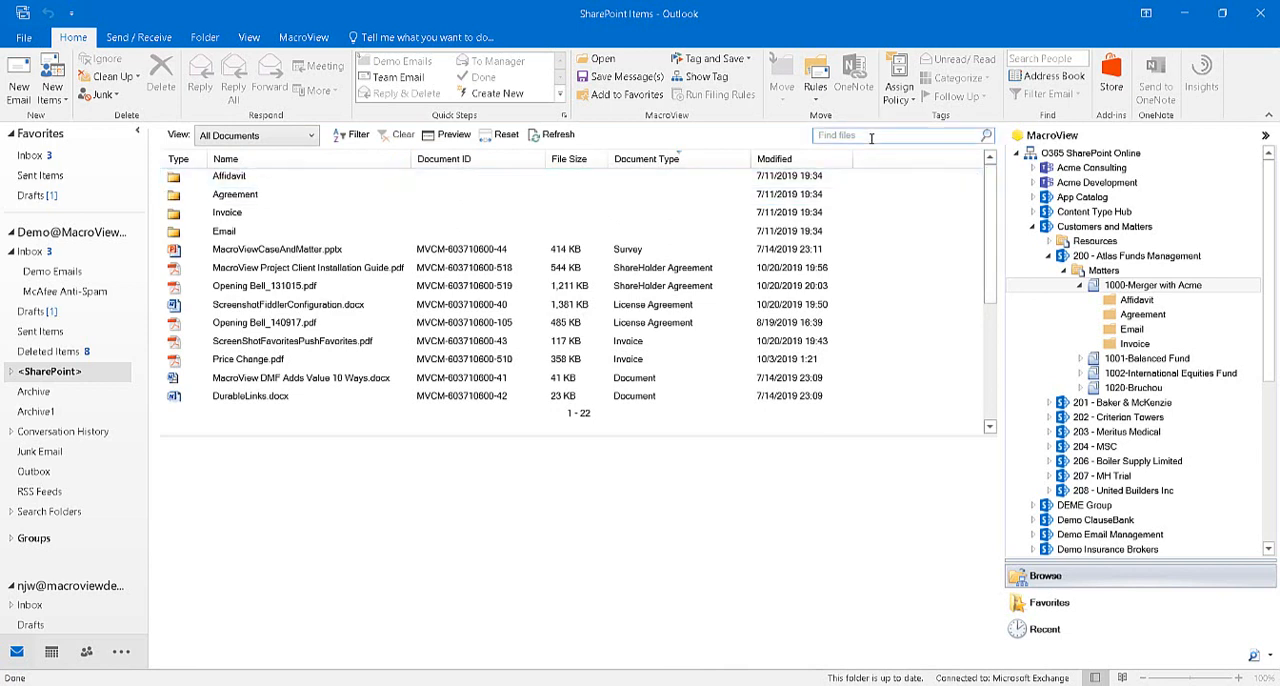
# - Start a new 'information' search on the restored full 22-item file list
pyautogui.write('information')
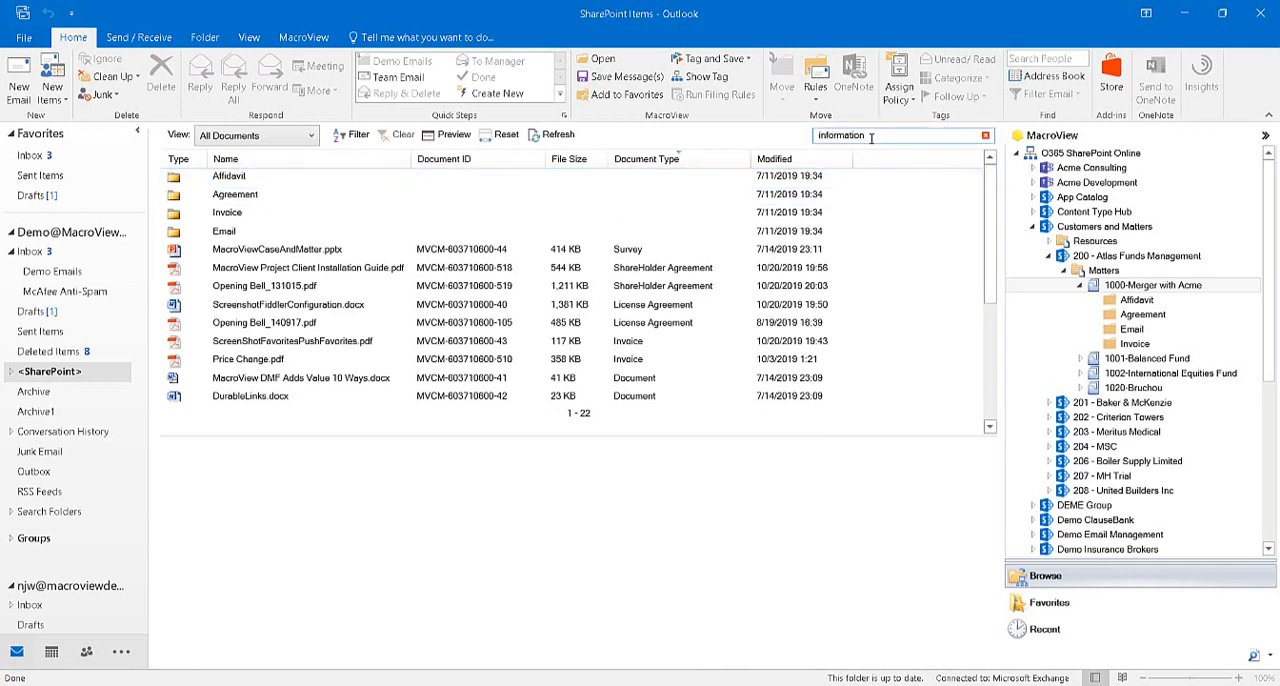